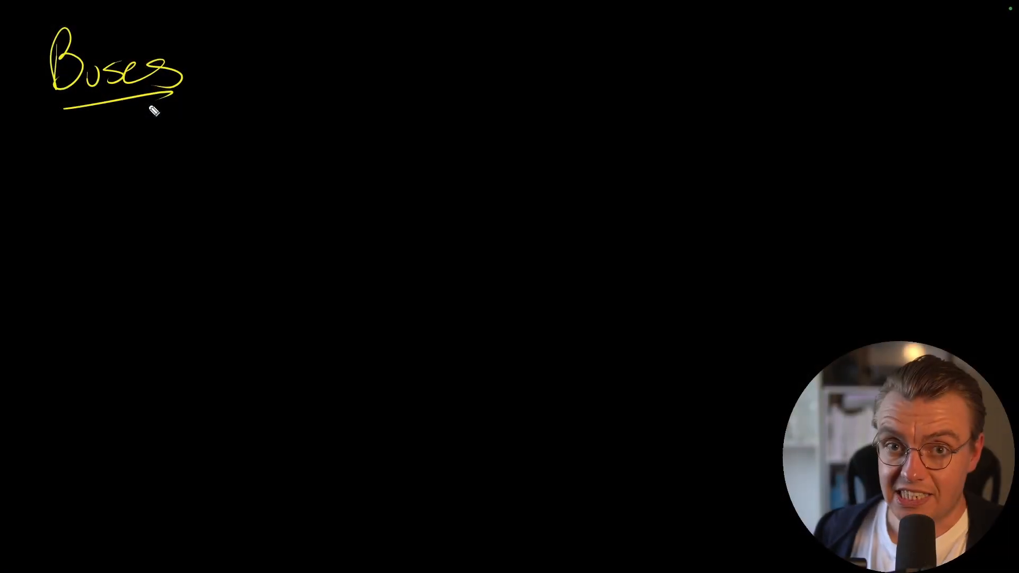
Step: Pen-sketch box A, the cylindrical event bus with queued messages, and arrows from A and B into it
drag(97, 215, 189, 312)
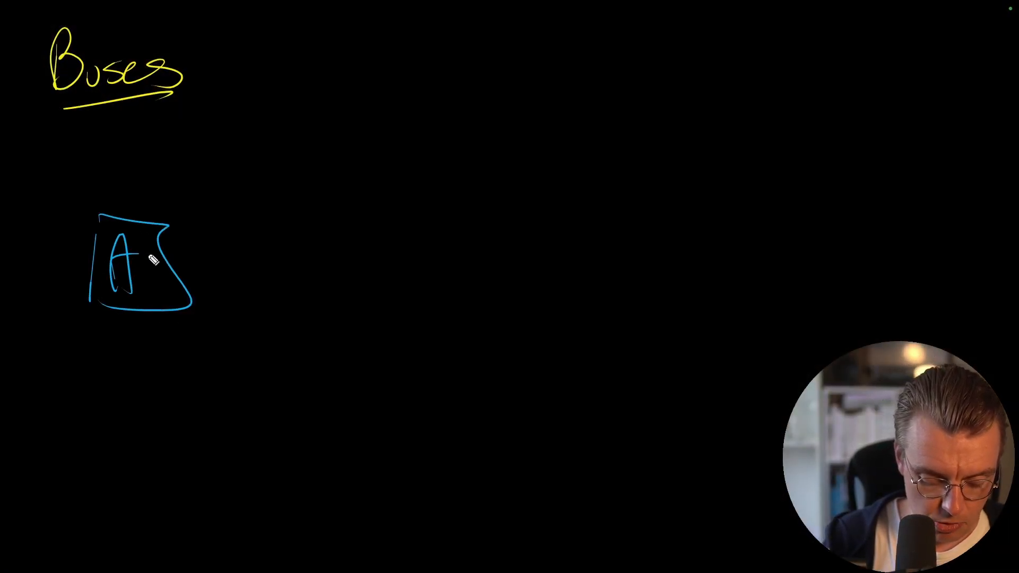
drag(702, 195, 787, 299)
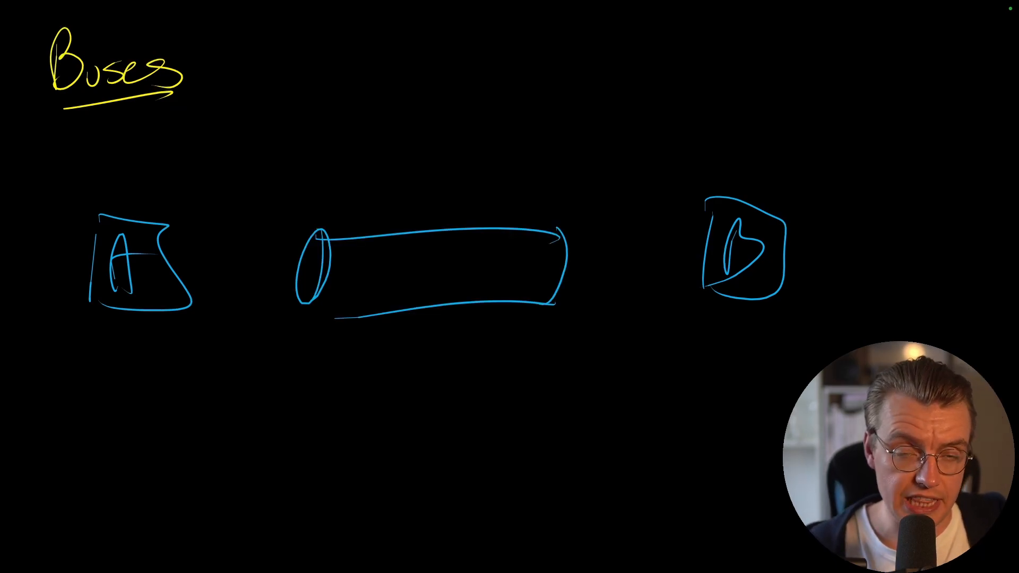
drag(195, 270, 273, 266)
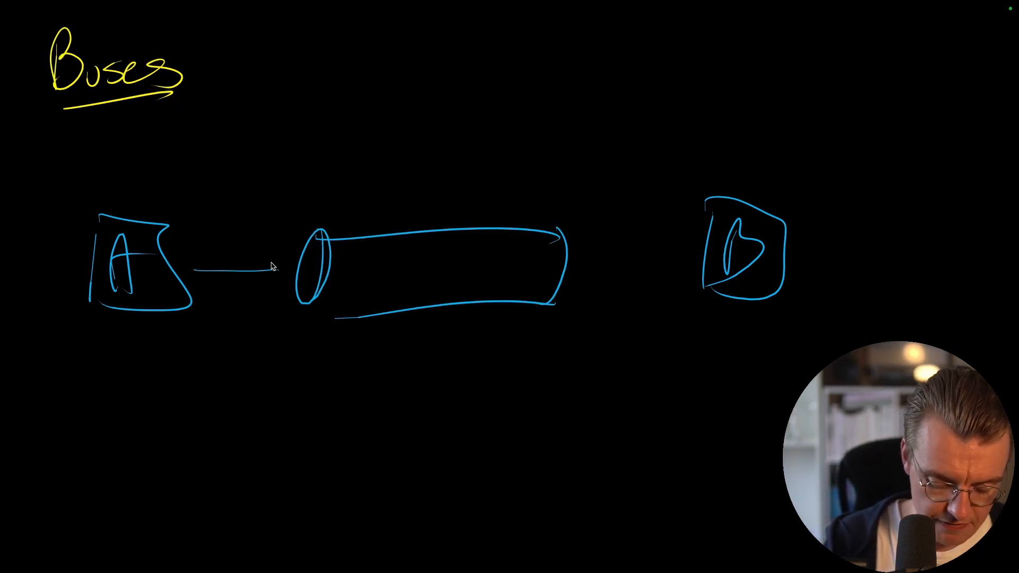
drag(455, 270, 527, 270)
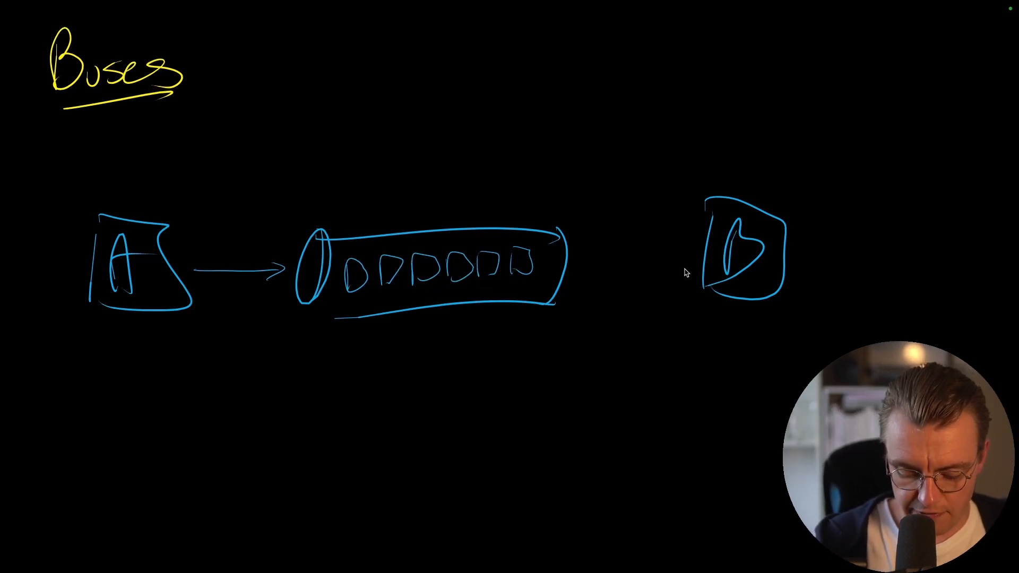
drag(690, 263, 573, 270)
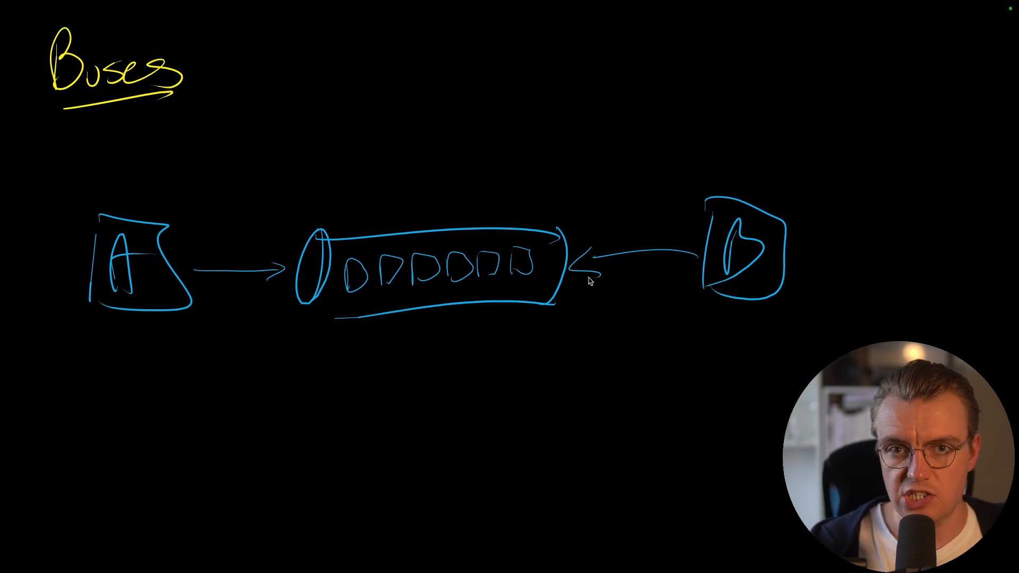